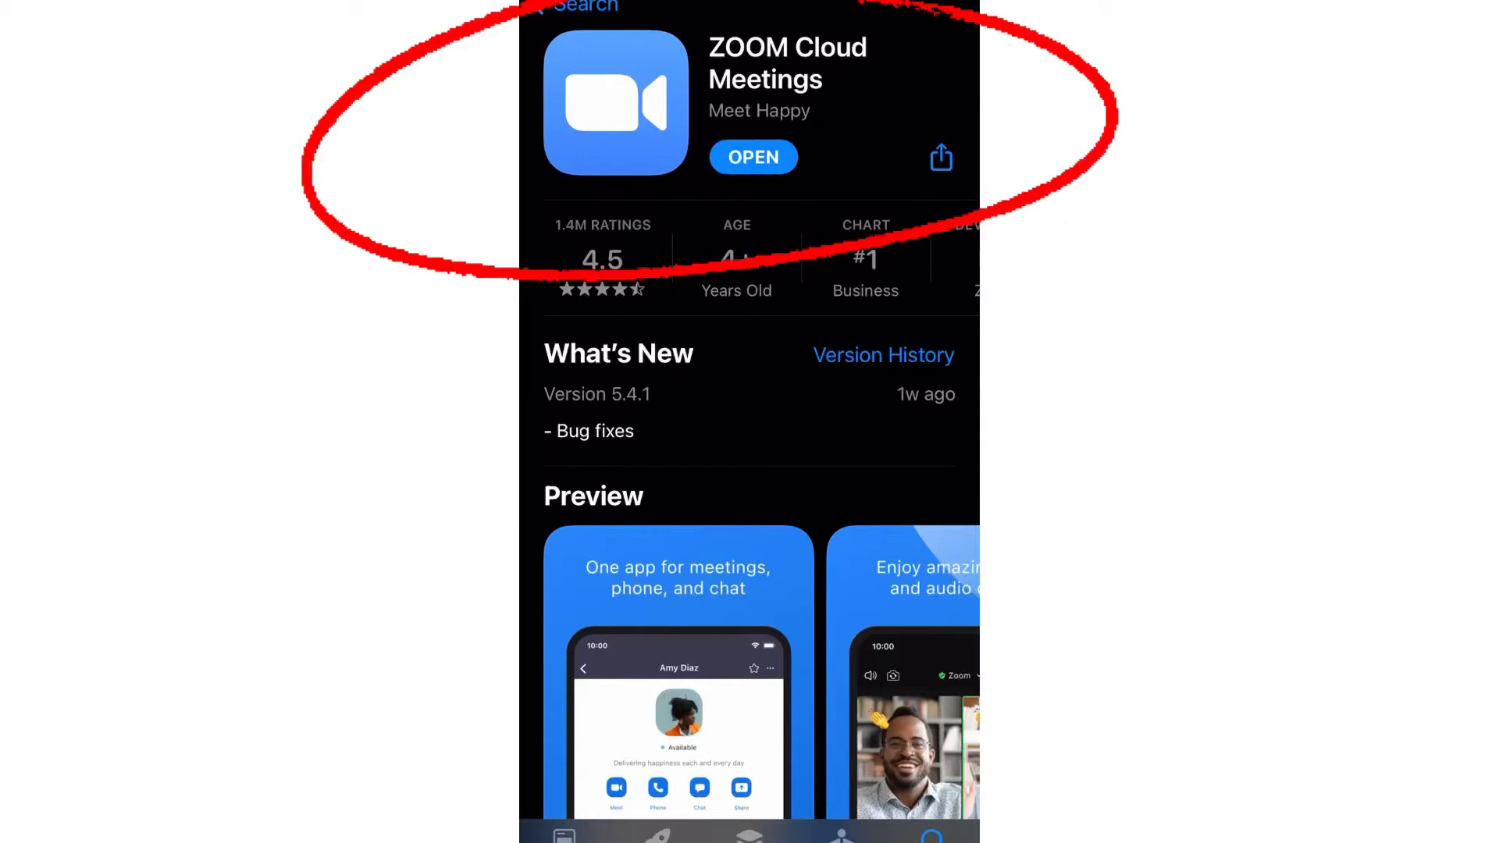
# - Launch Zoom, go to Settings and reach My Profile by selecting your name
pyautogui.scroll(-3)
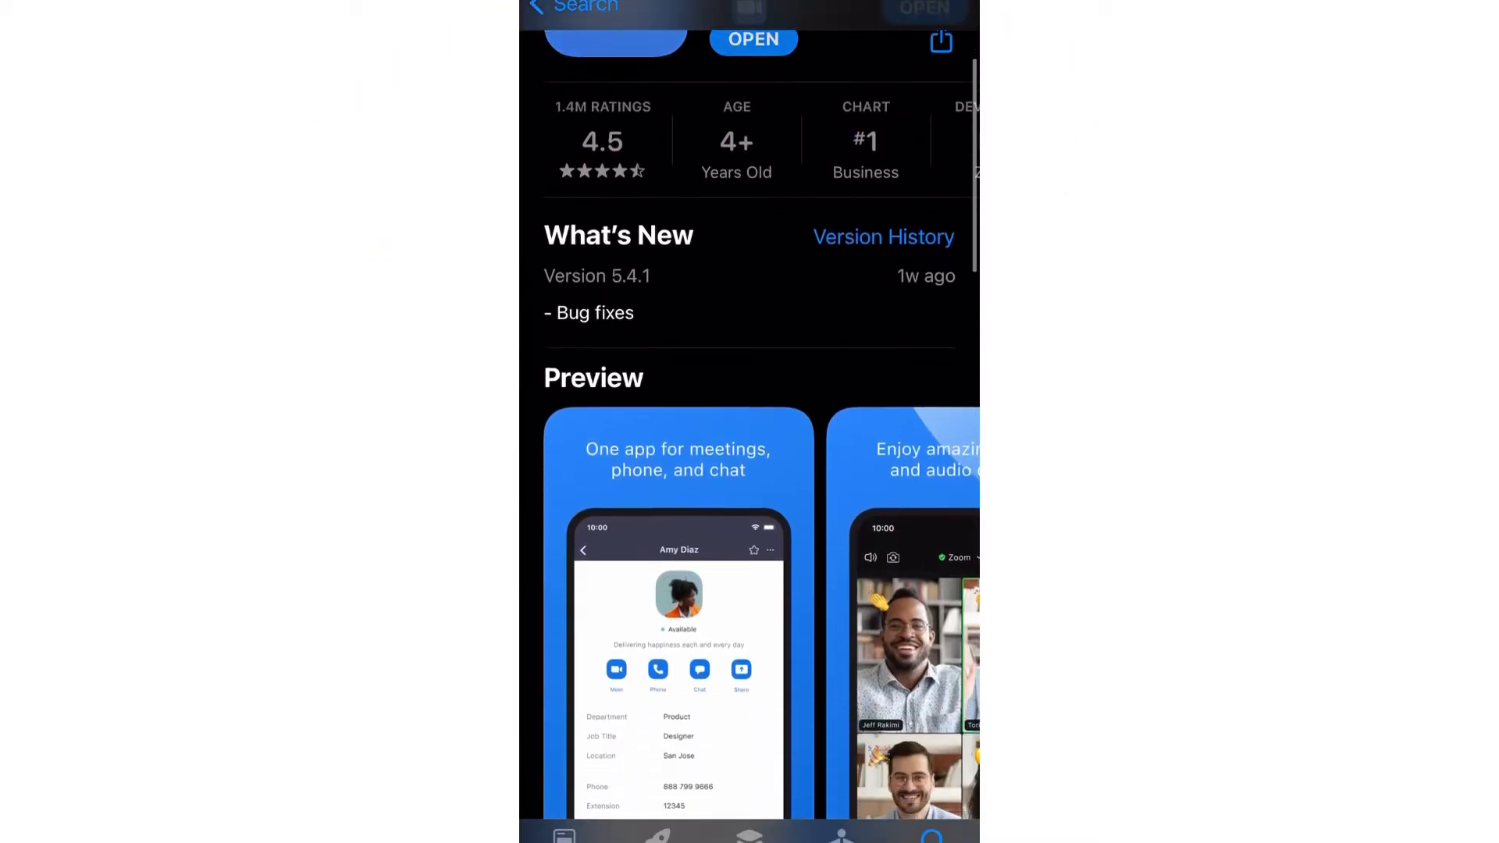
pyautogui.scroll(-3)
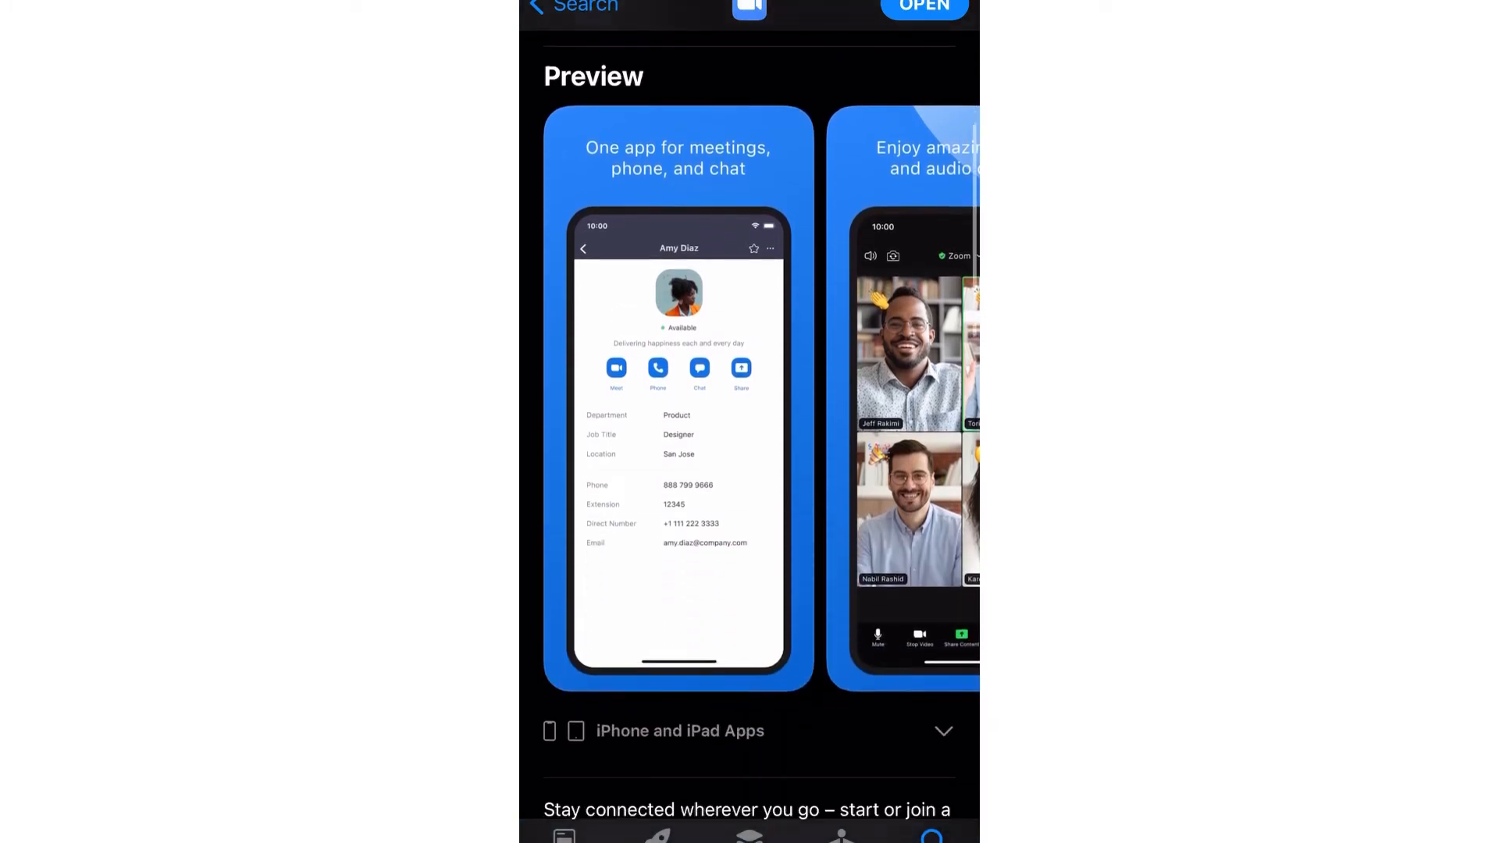
pyautogui.scroll(-3)
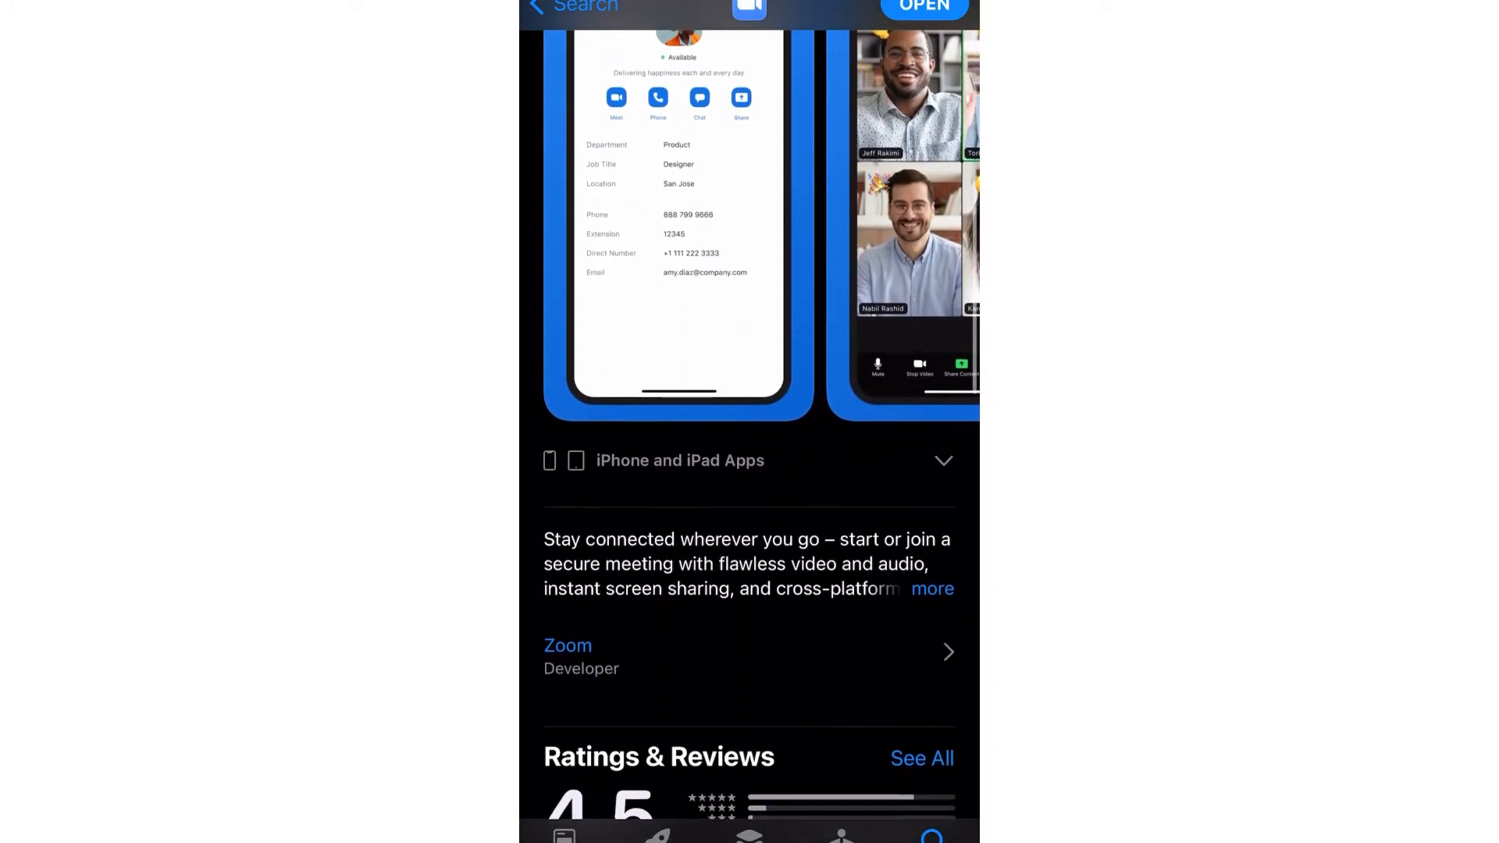
pyautogui.scroll(-3)
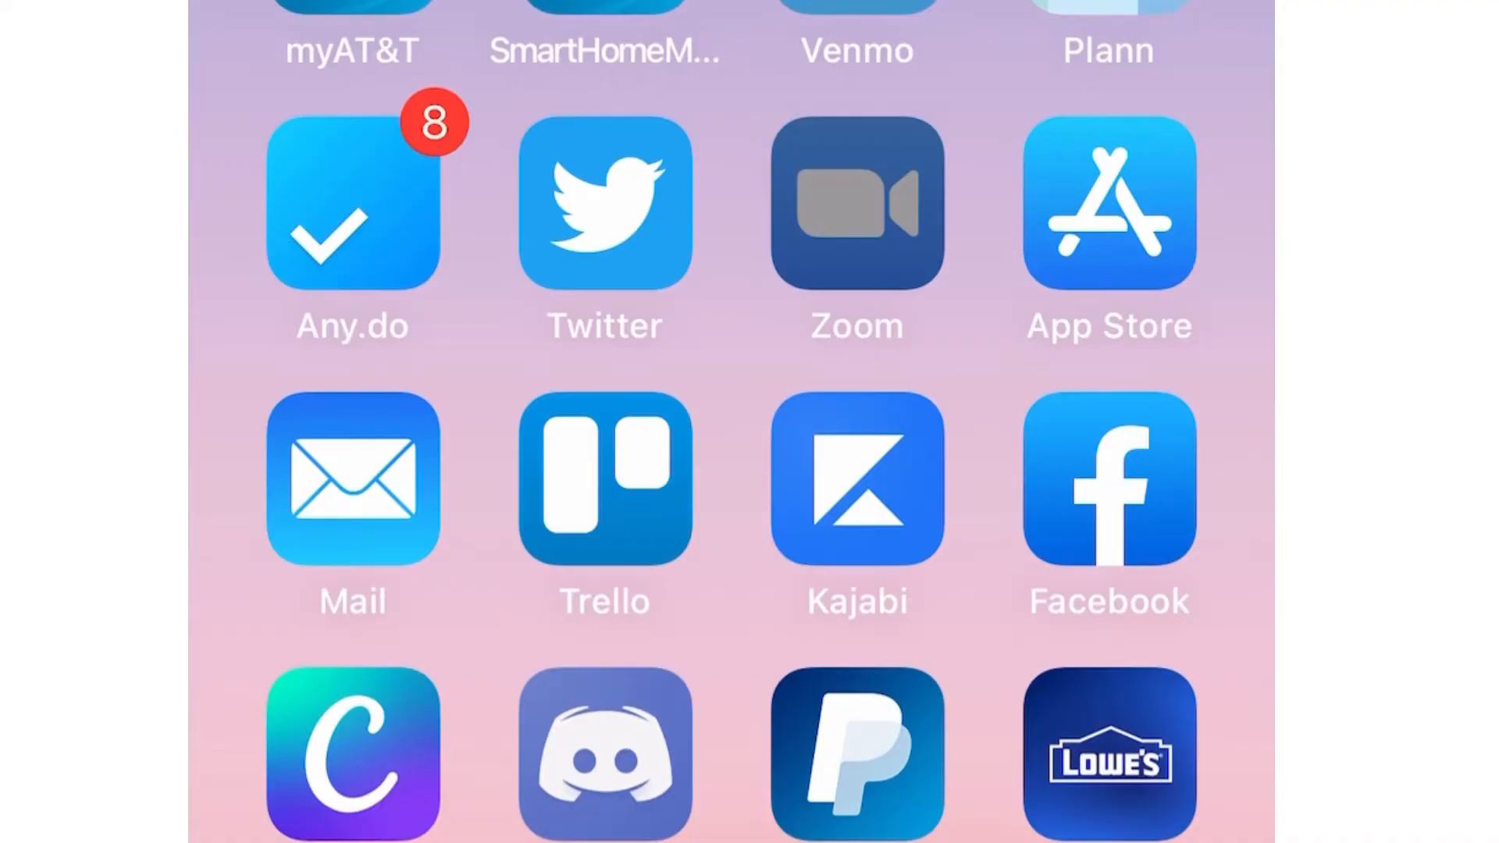
pyautogui.click(856, 201)
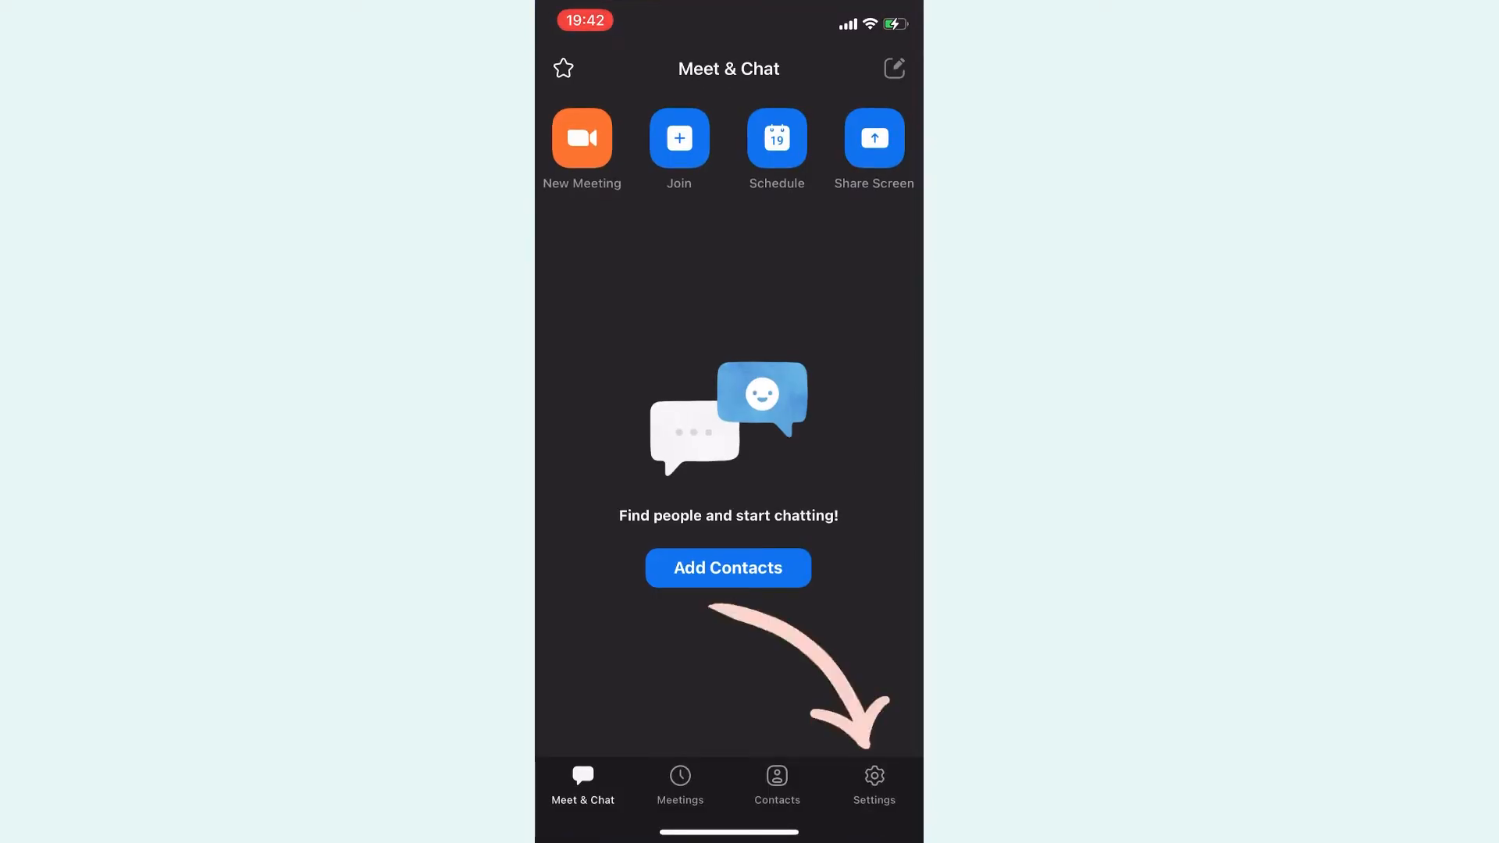
pyautogui.click(872, 783)
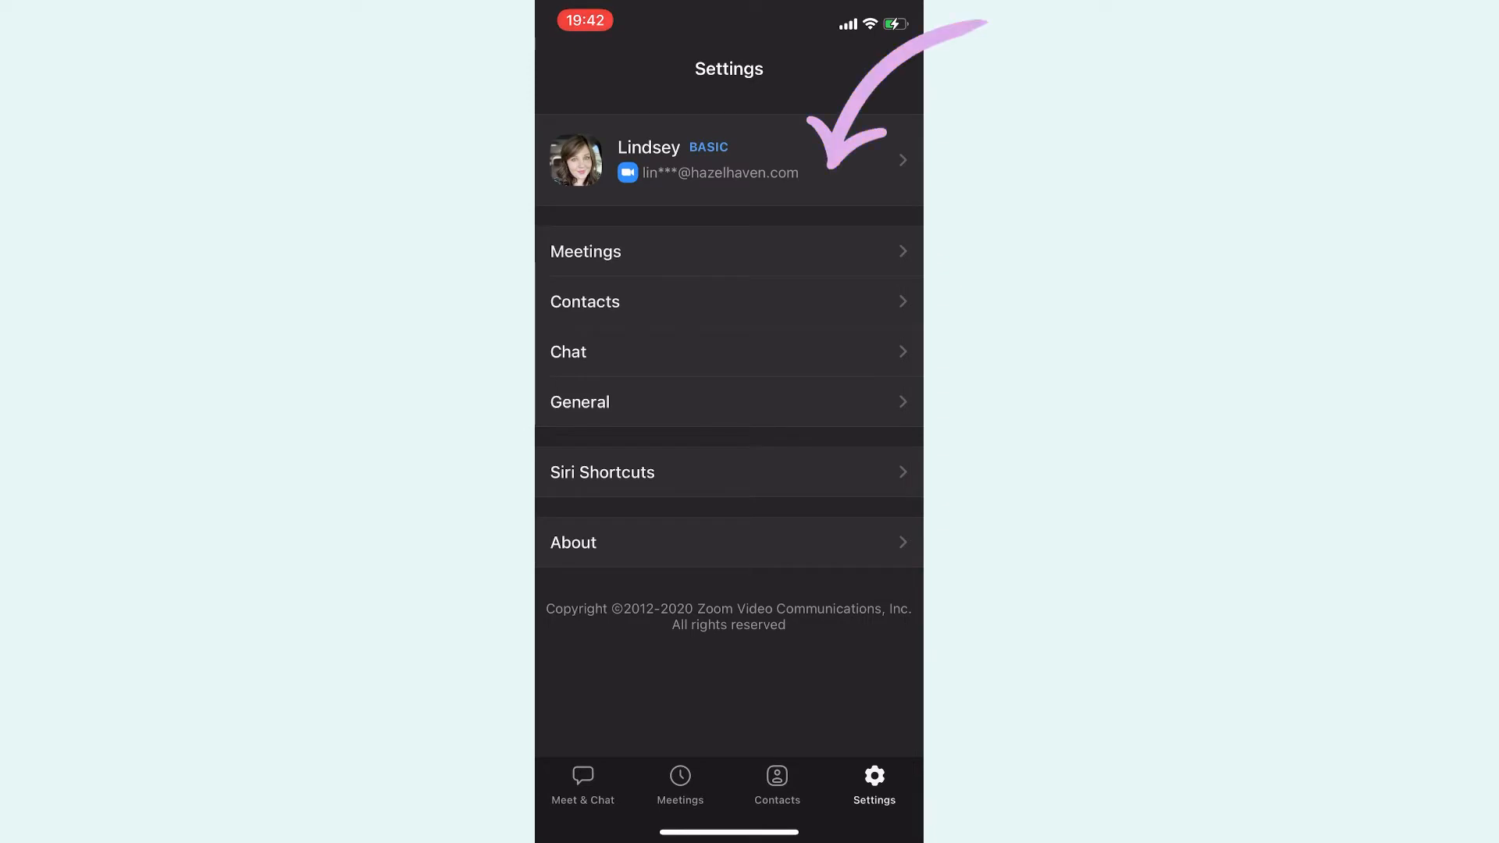
pyautogui.click(729, 160)
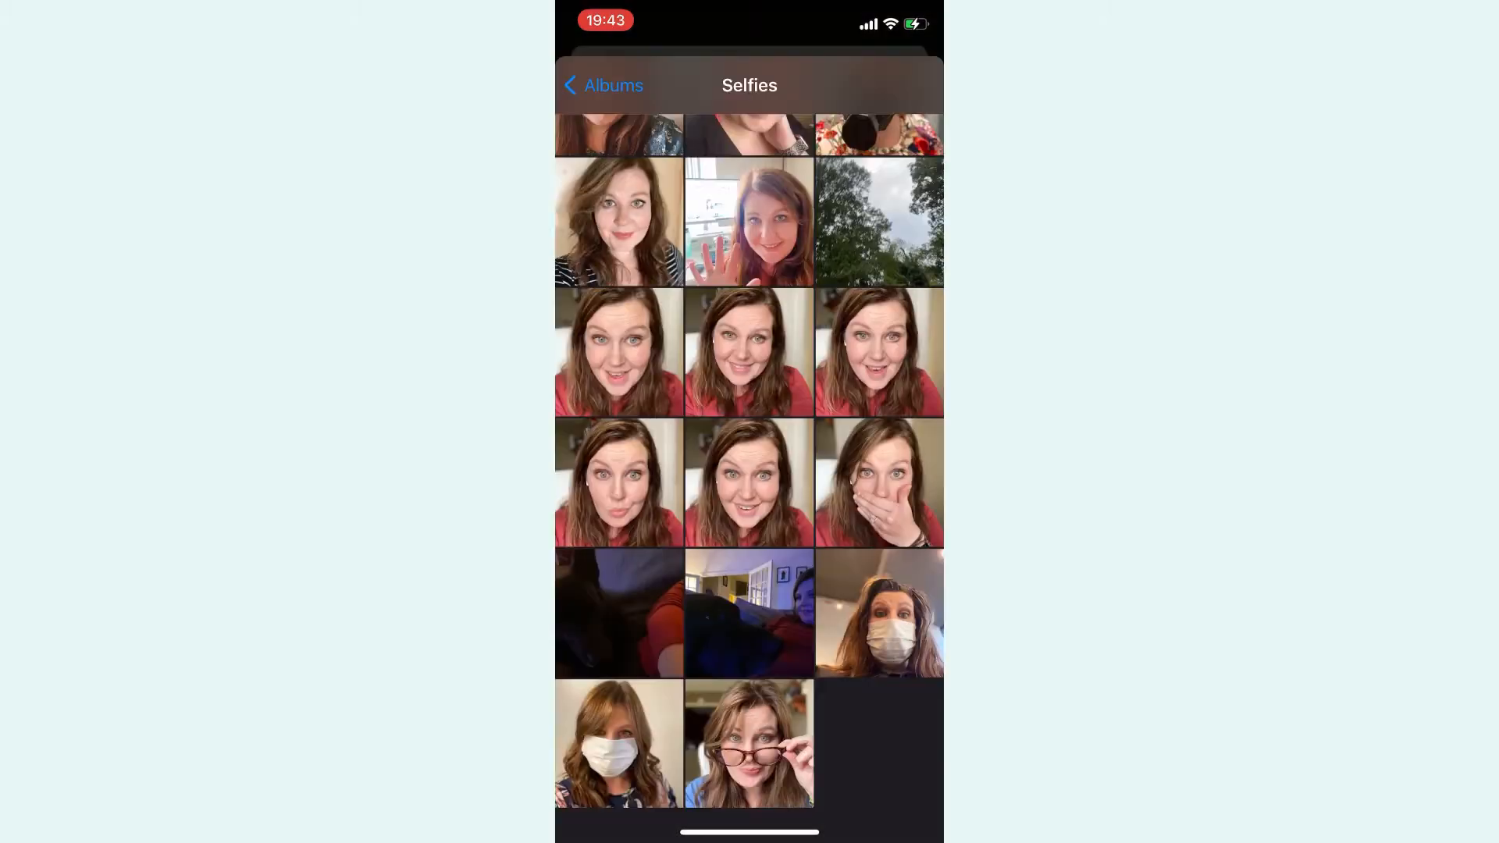
# - Choose the selfie with glasses from the Selfies album as the Zoom profile photo
pyautogui.click(748, 743)
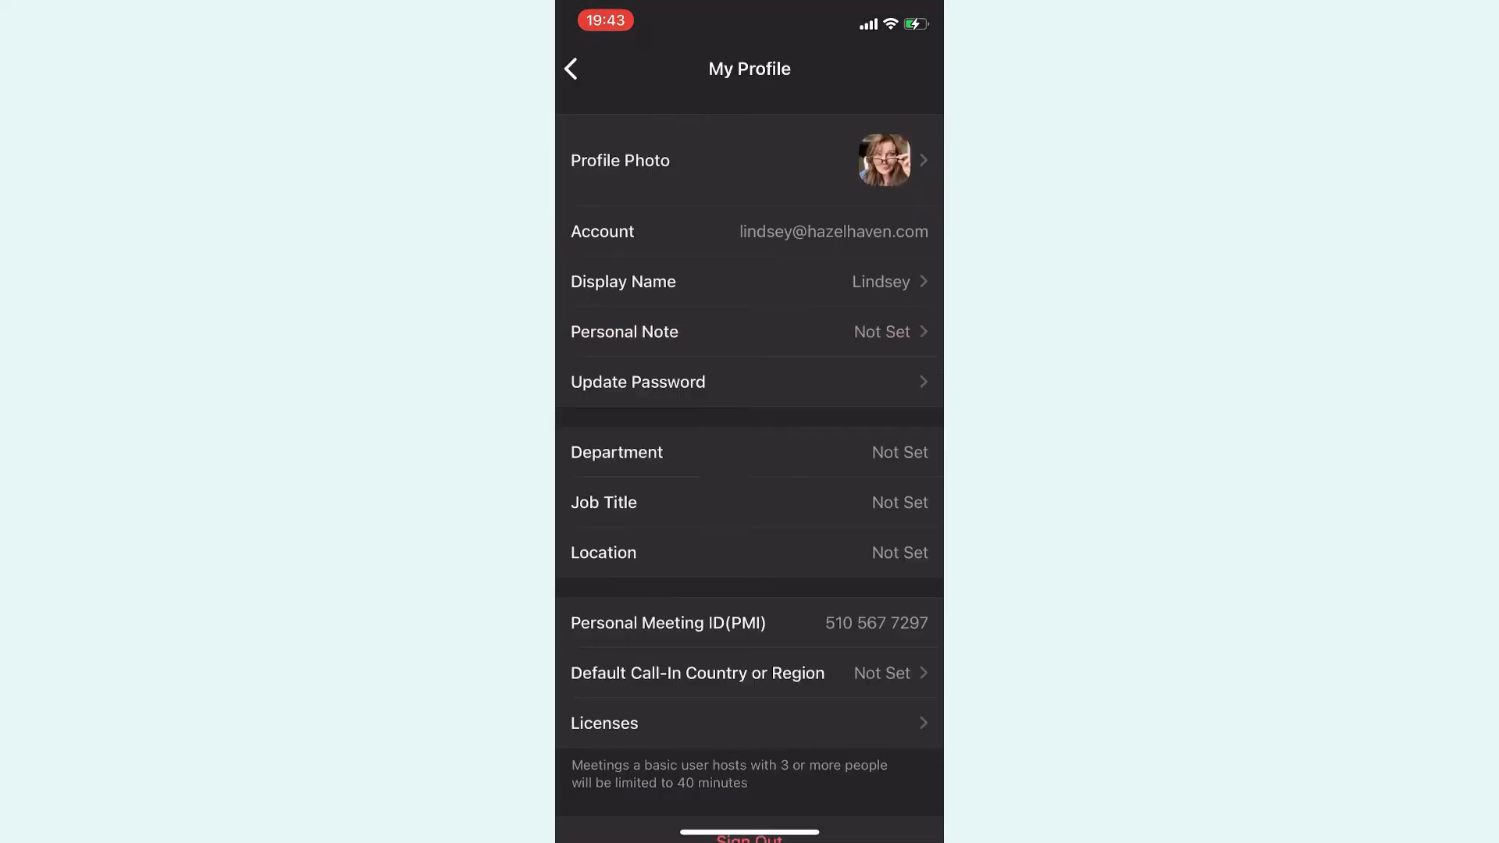
pyautogui.scroll(-3)
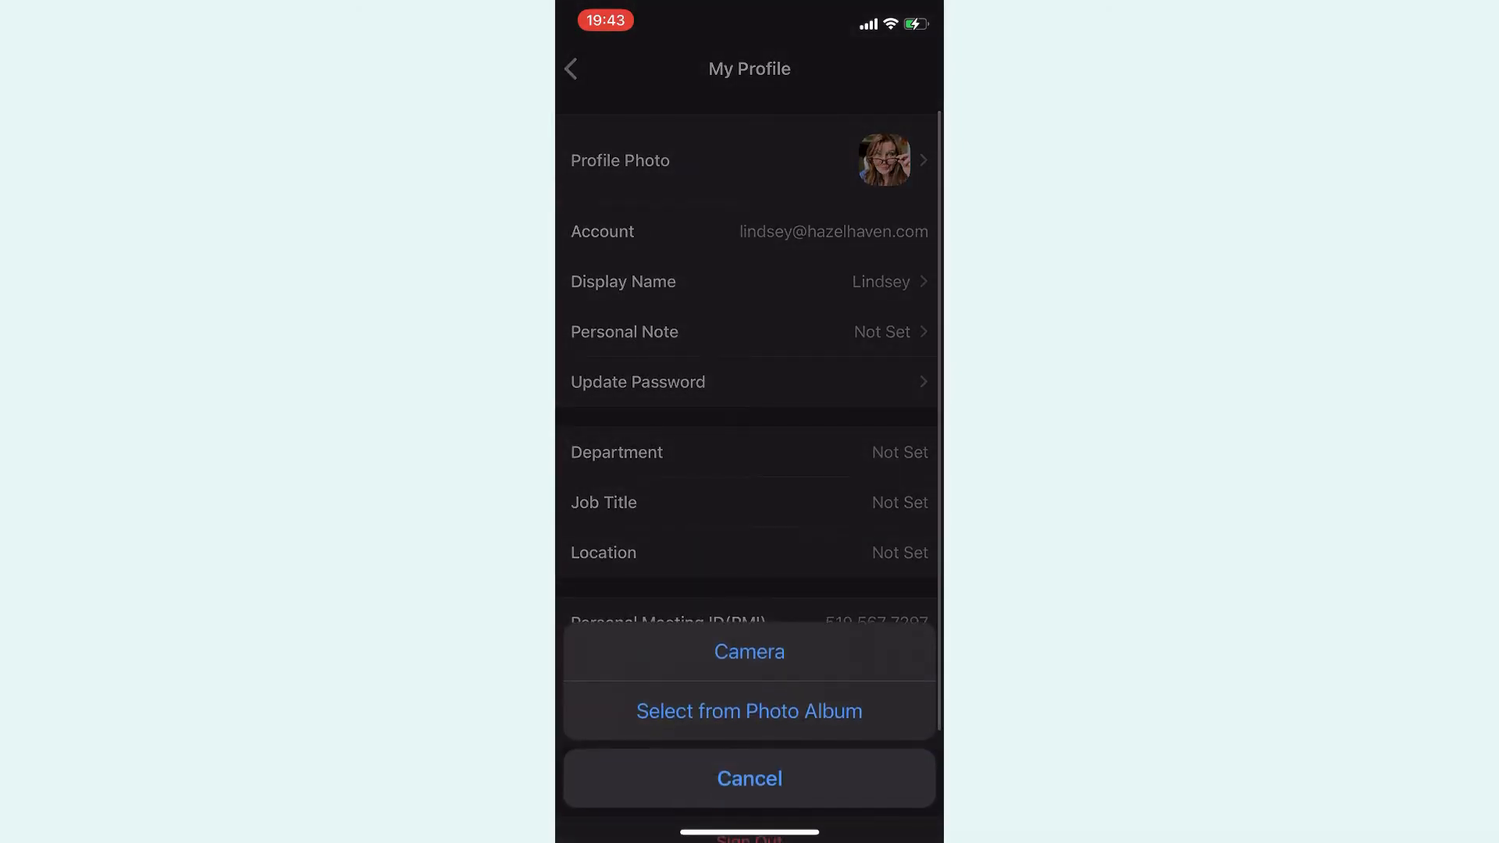
pyautogui.click(748, 651)
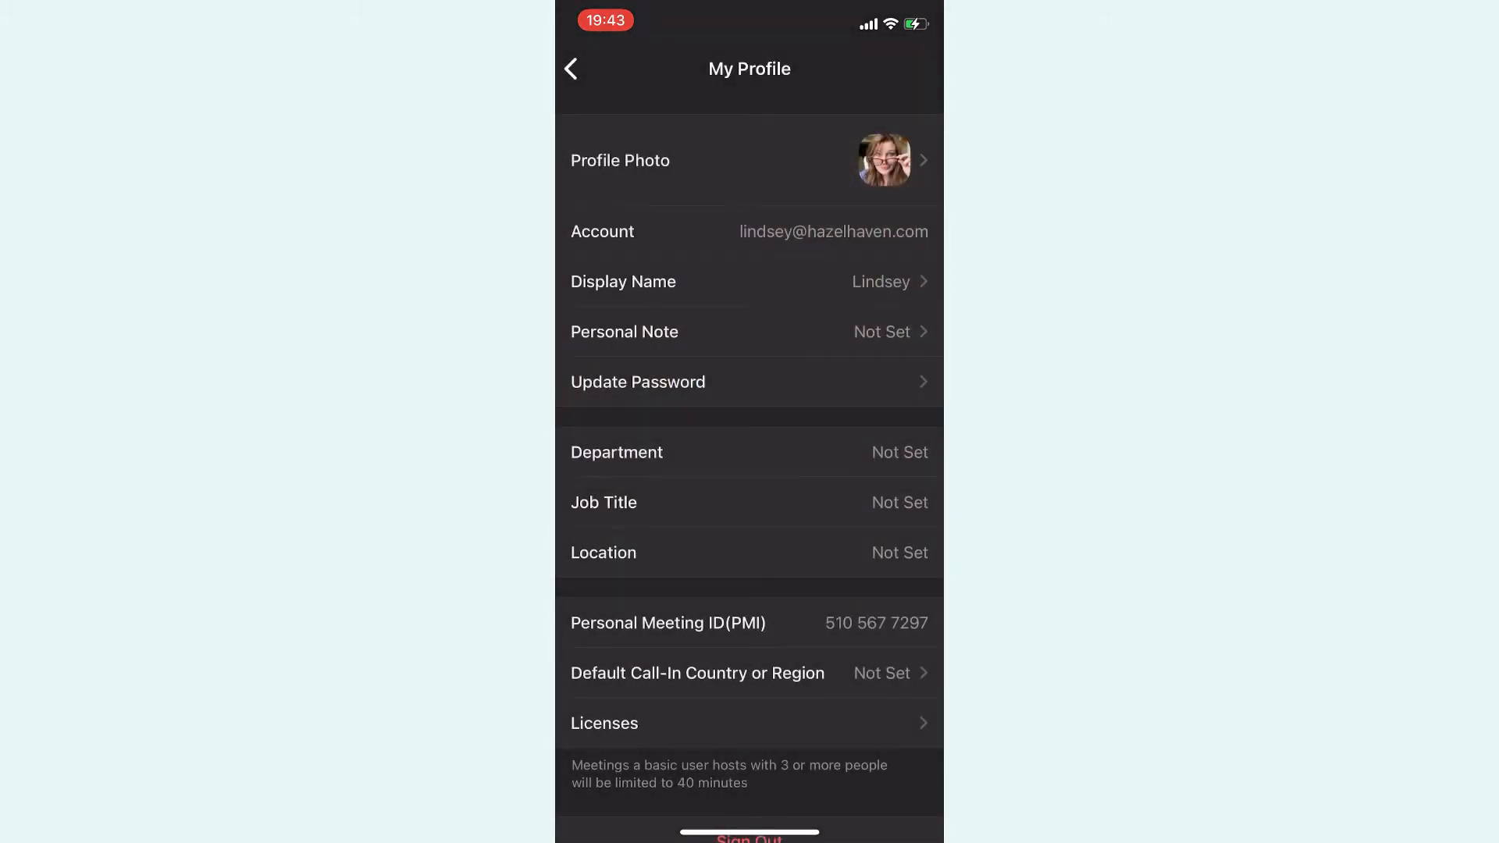
pyautogui.scroll(-3)
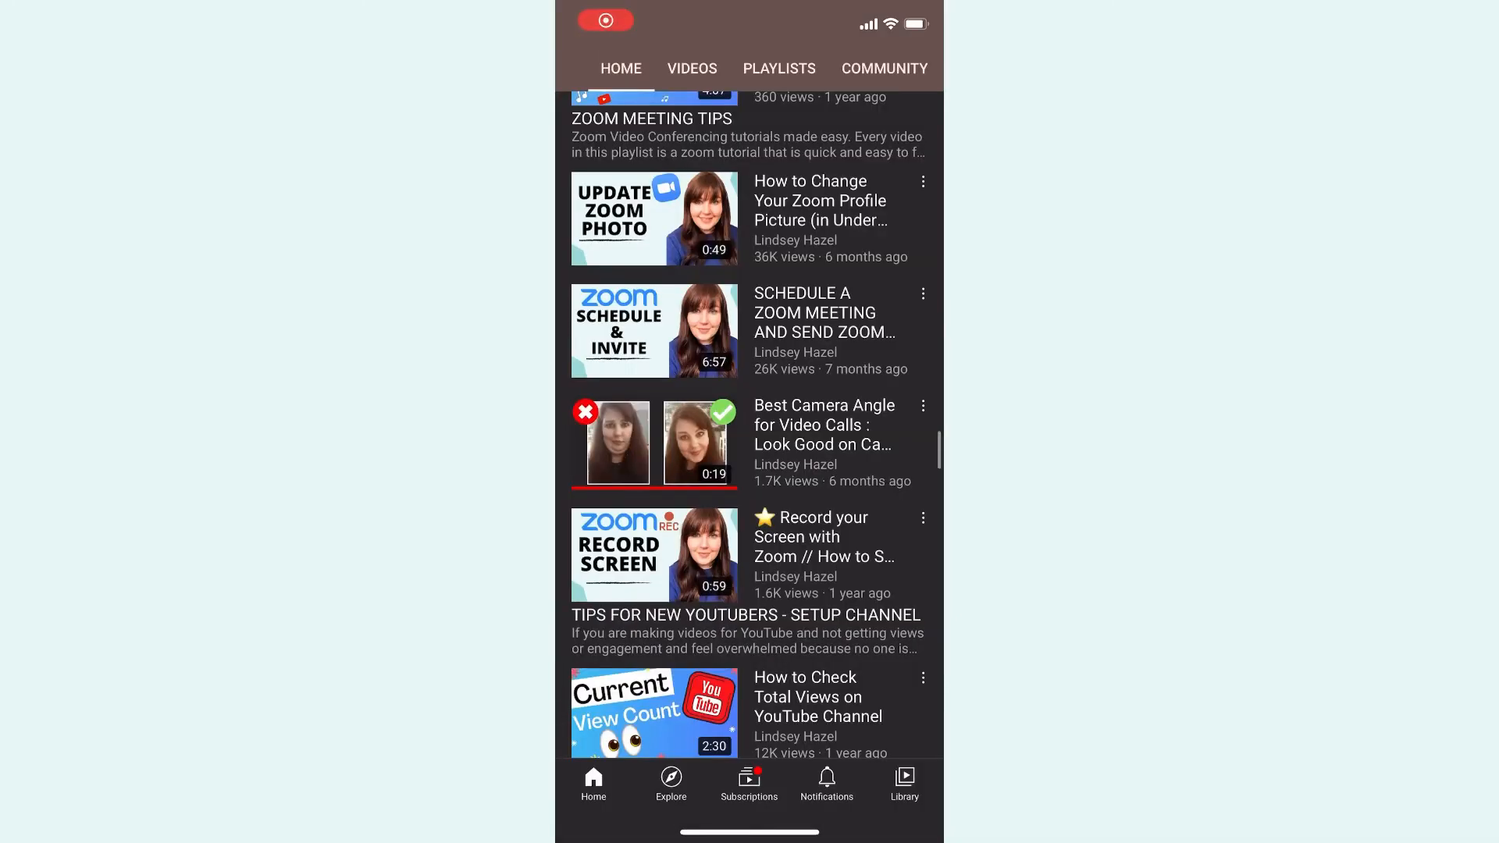
pyautogui.scroll(-3)
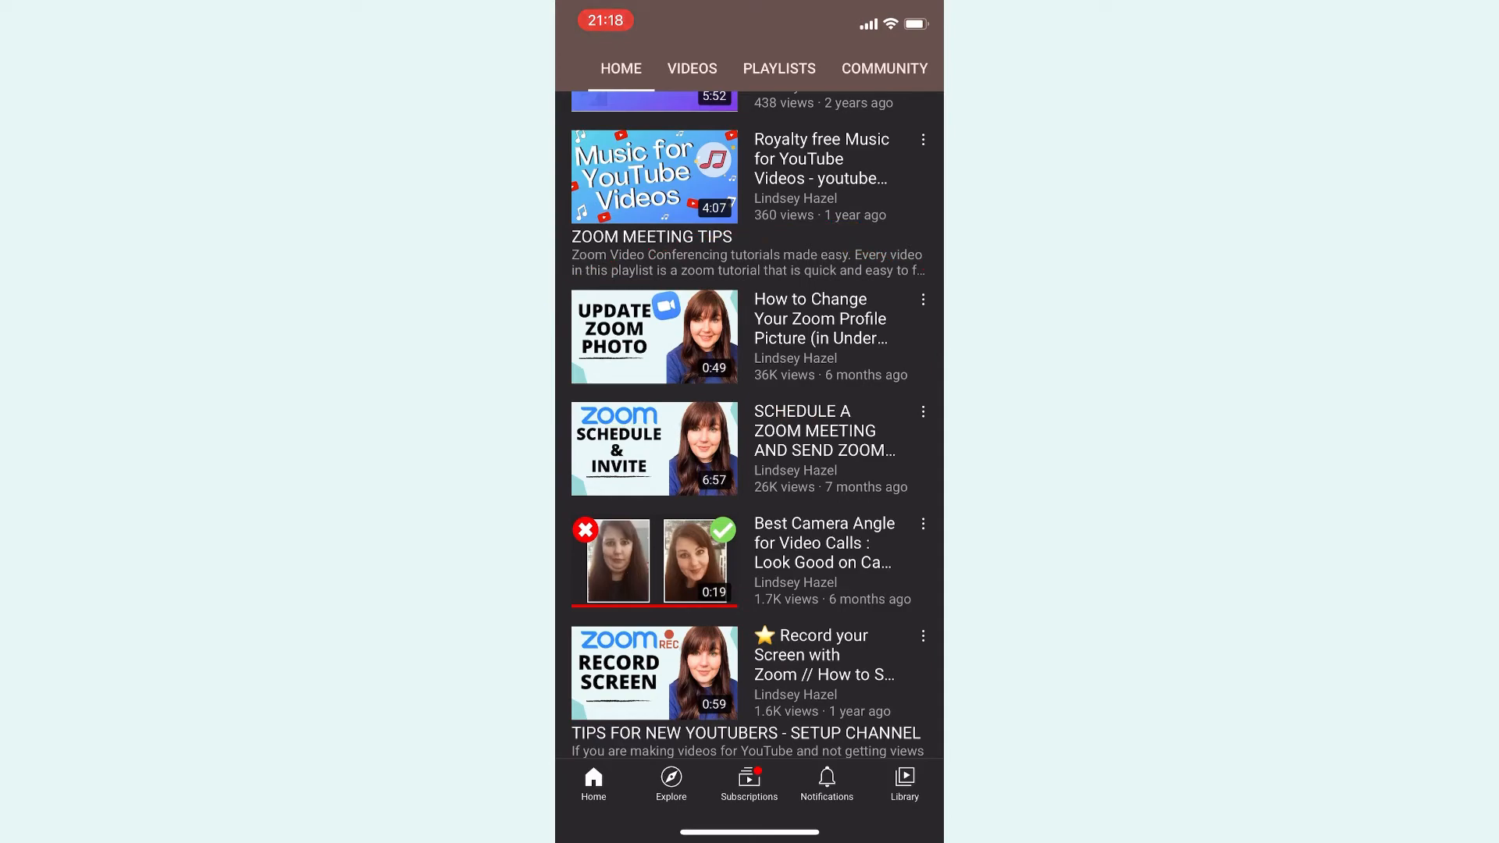
pyautogui.scroll(-3)
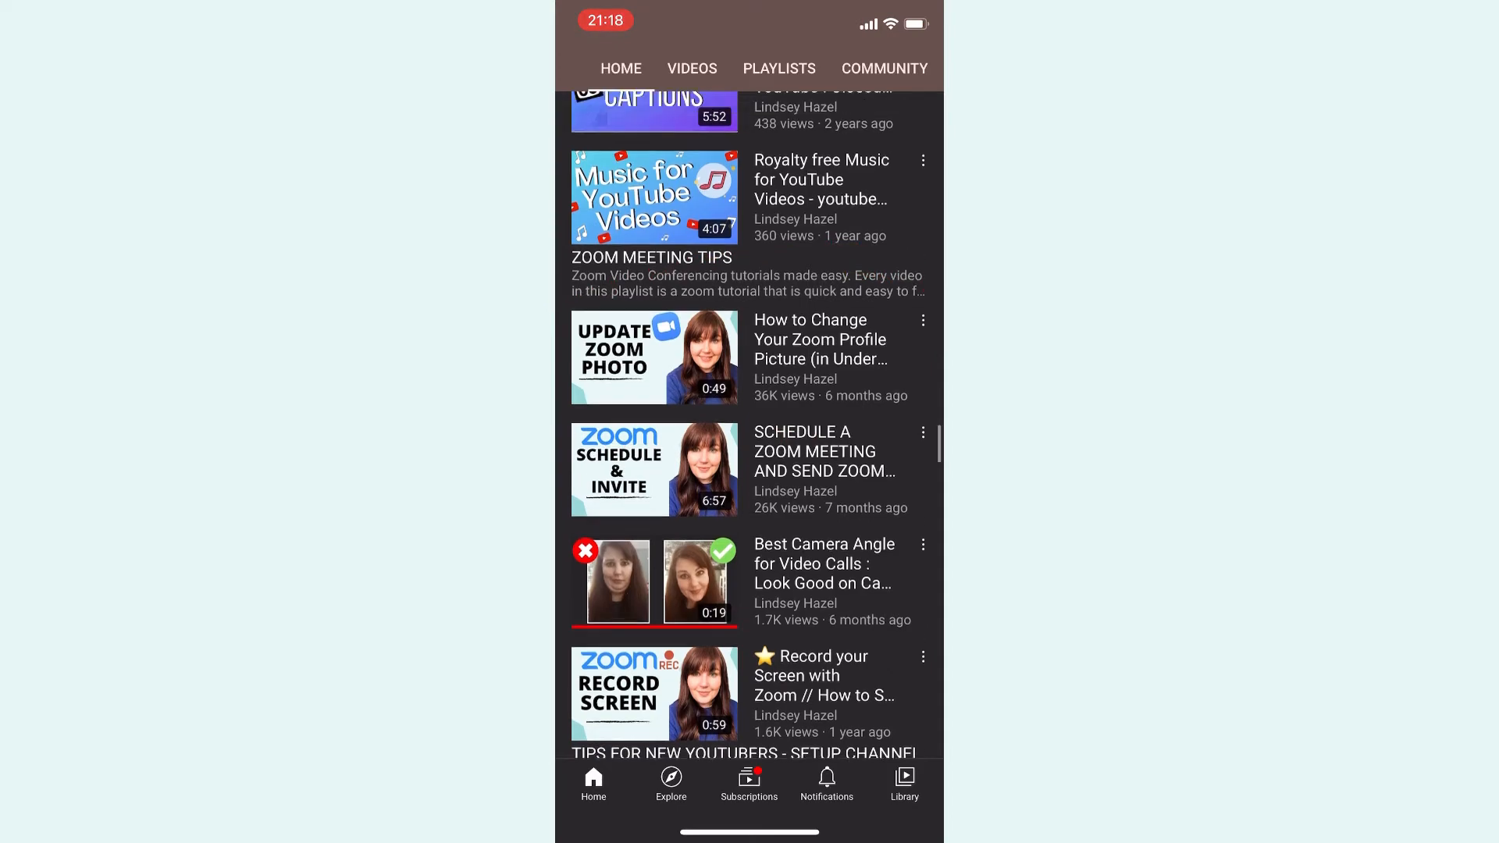